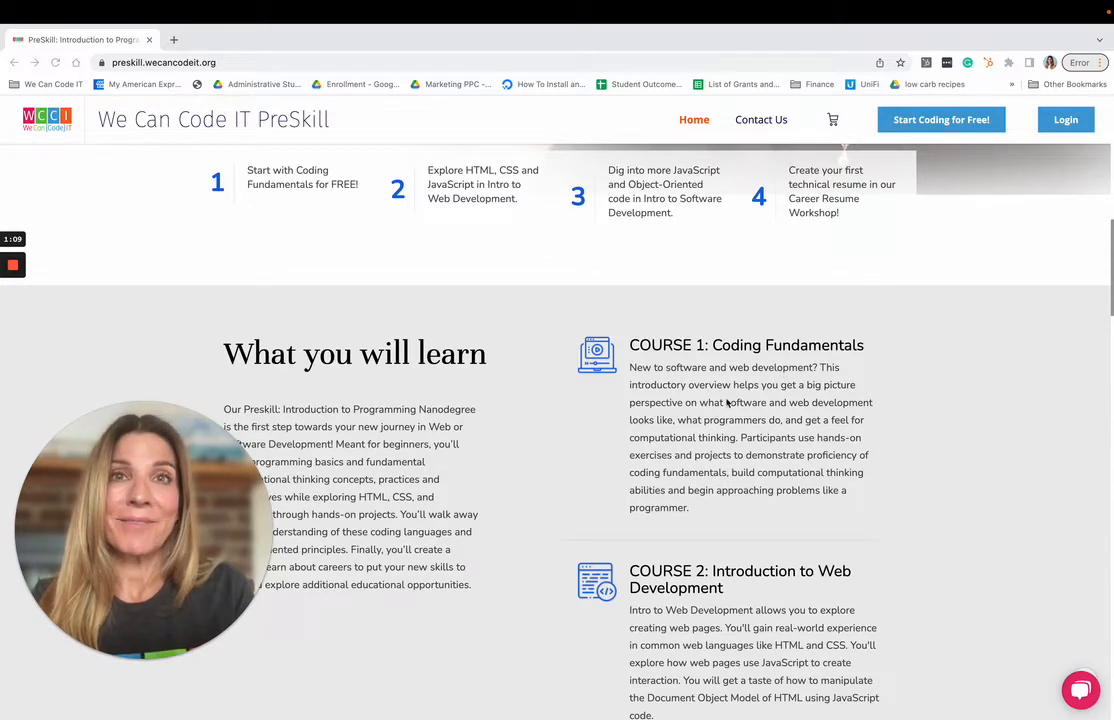
scroll("down", 3)
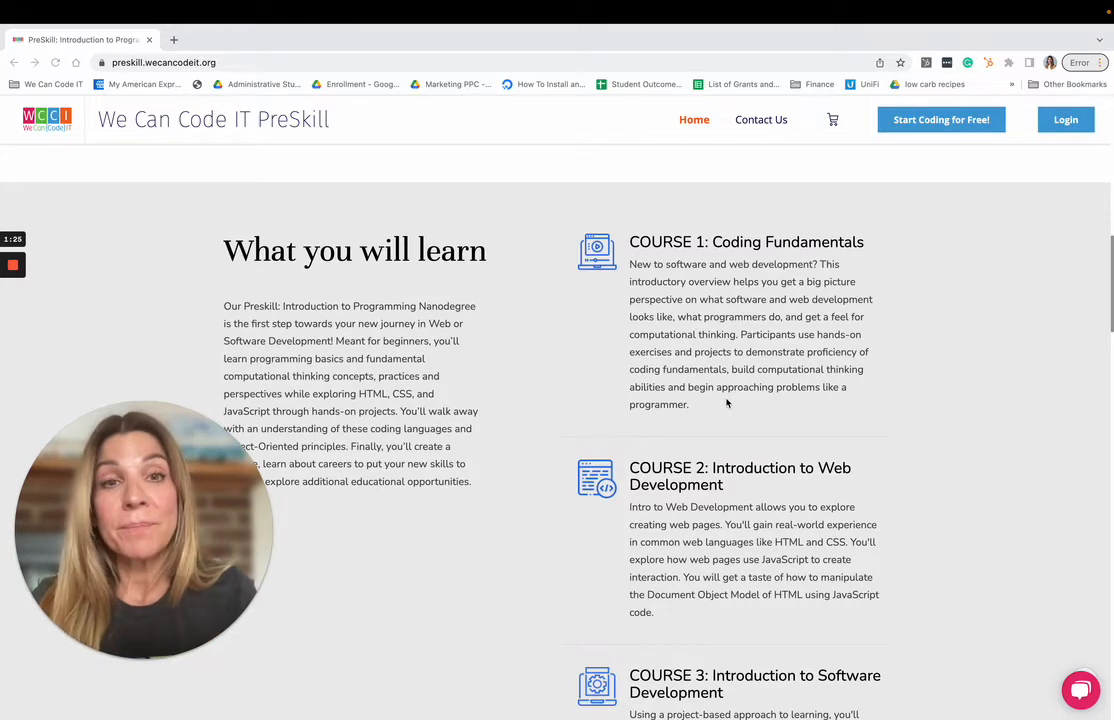
scroll("down", 3)
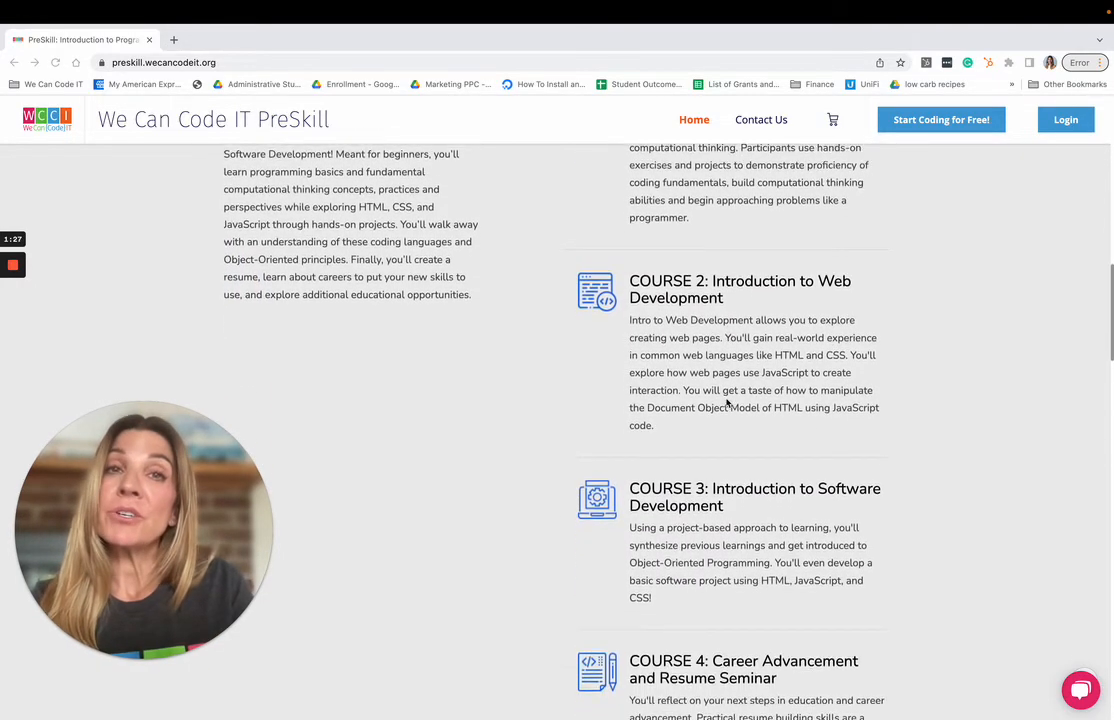
scroll("down", 3)
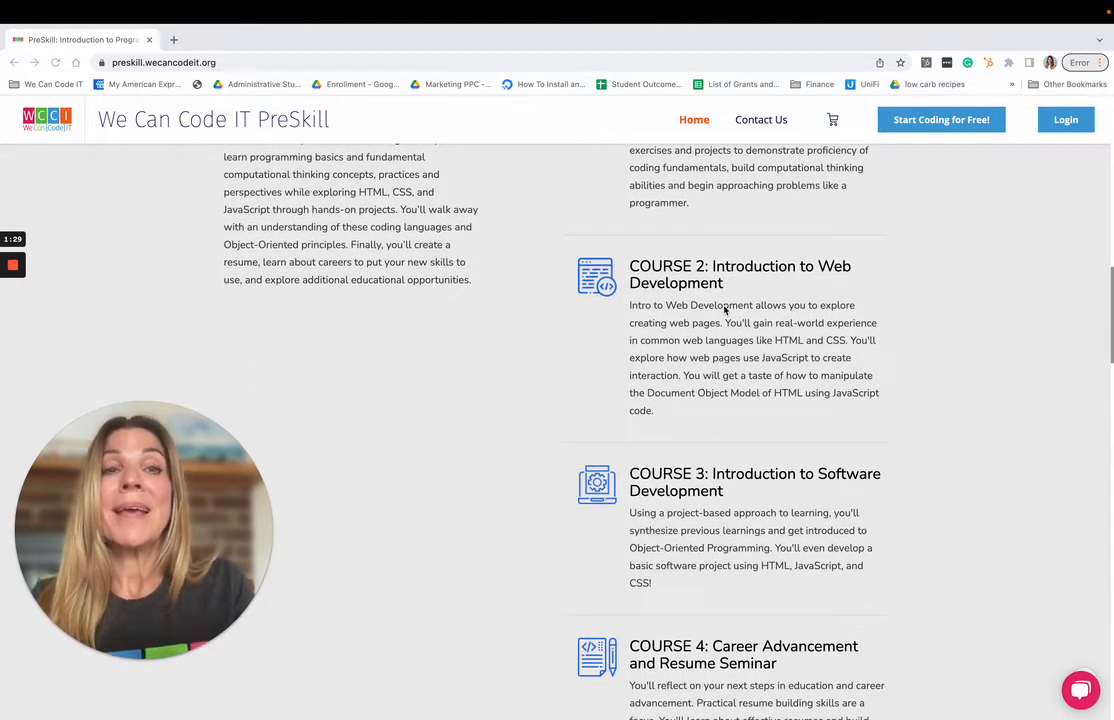
scroll("down", 3)
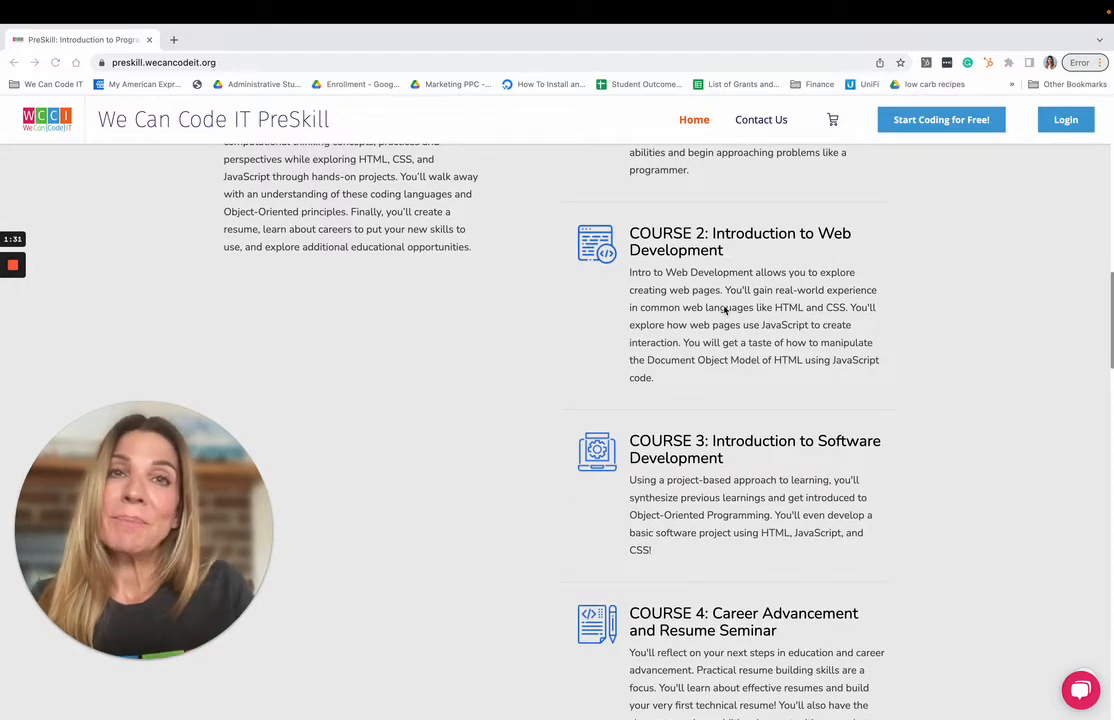
scroll("down", 3)
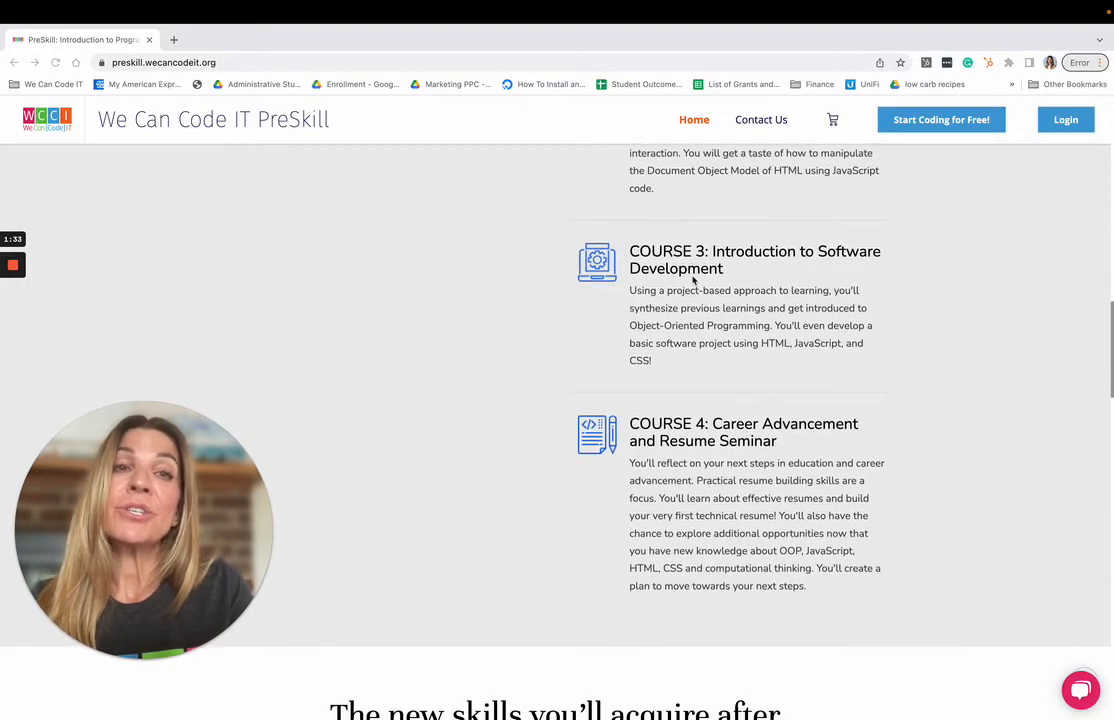
scroll("down", 3)
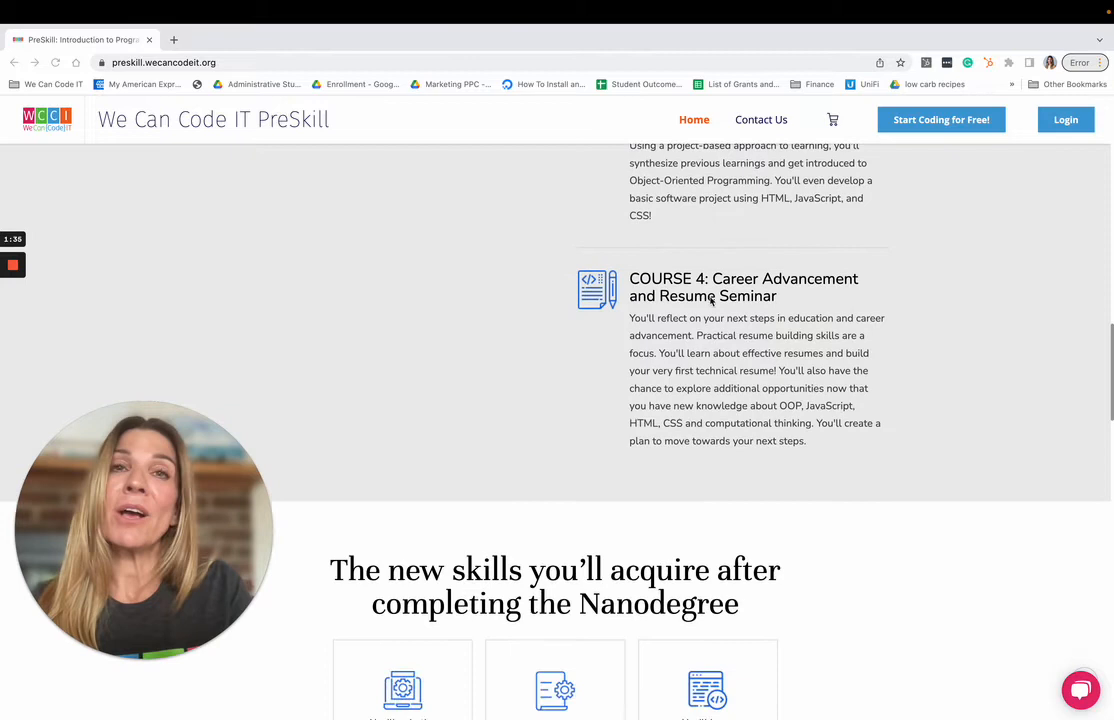
scroll("down", 3)
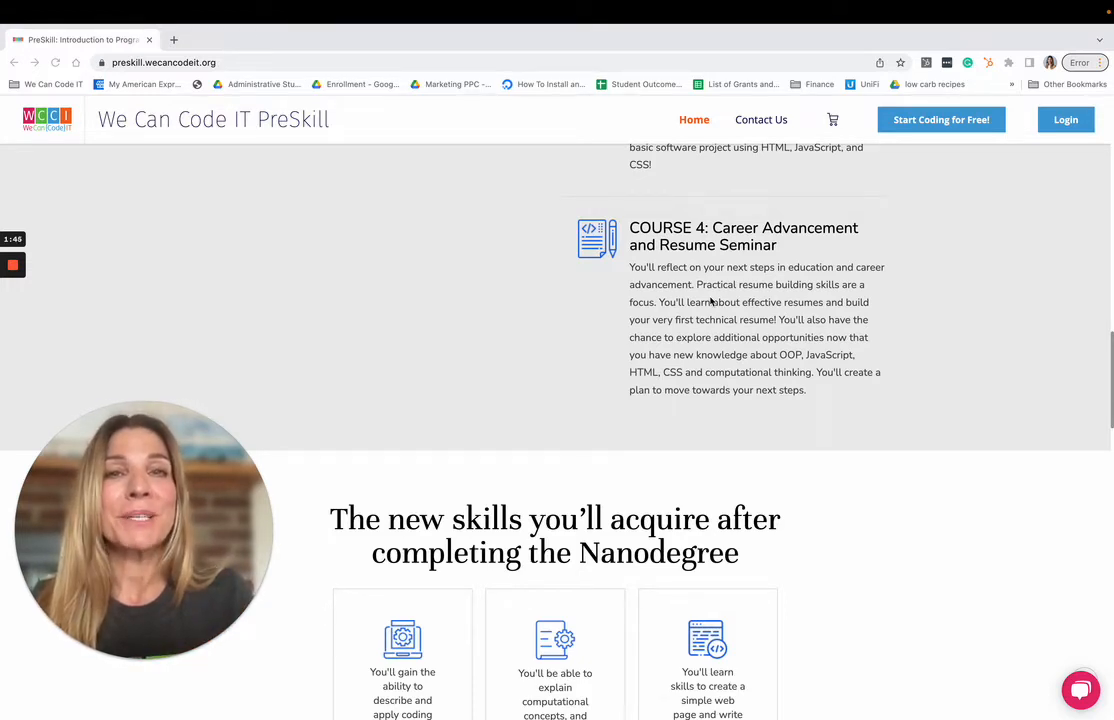
scroll("down", 3)
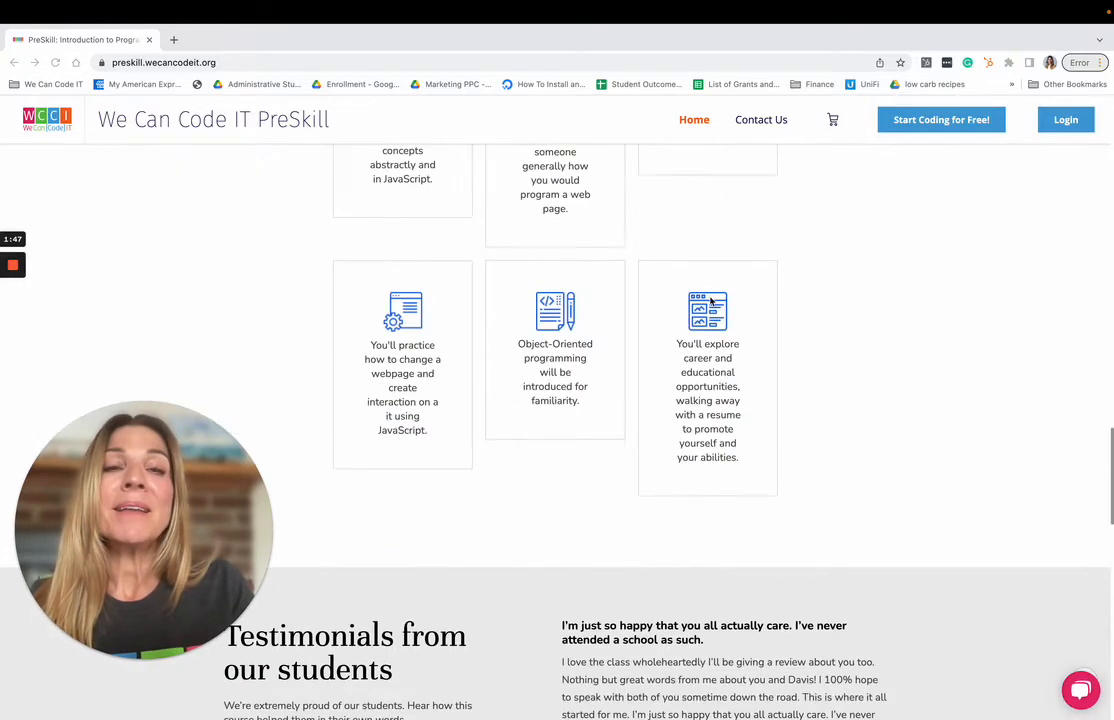
scroll("up", 3)
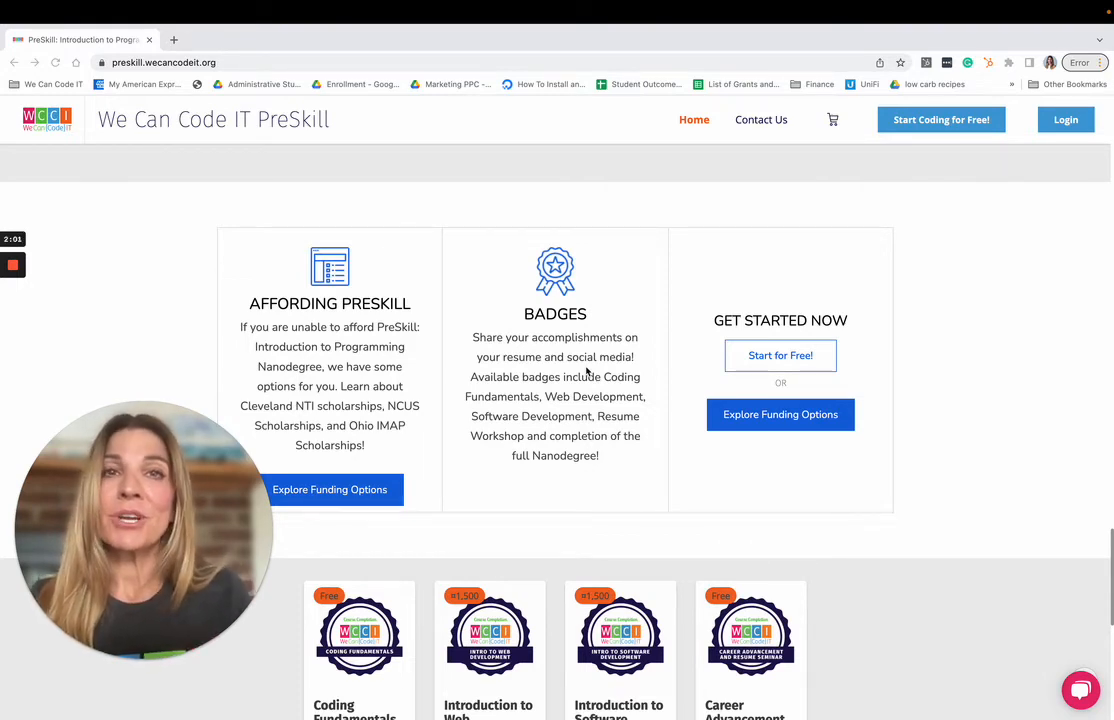
scroll("down", 3)
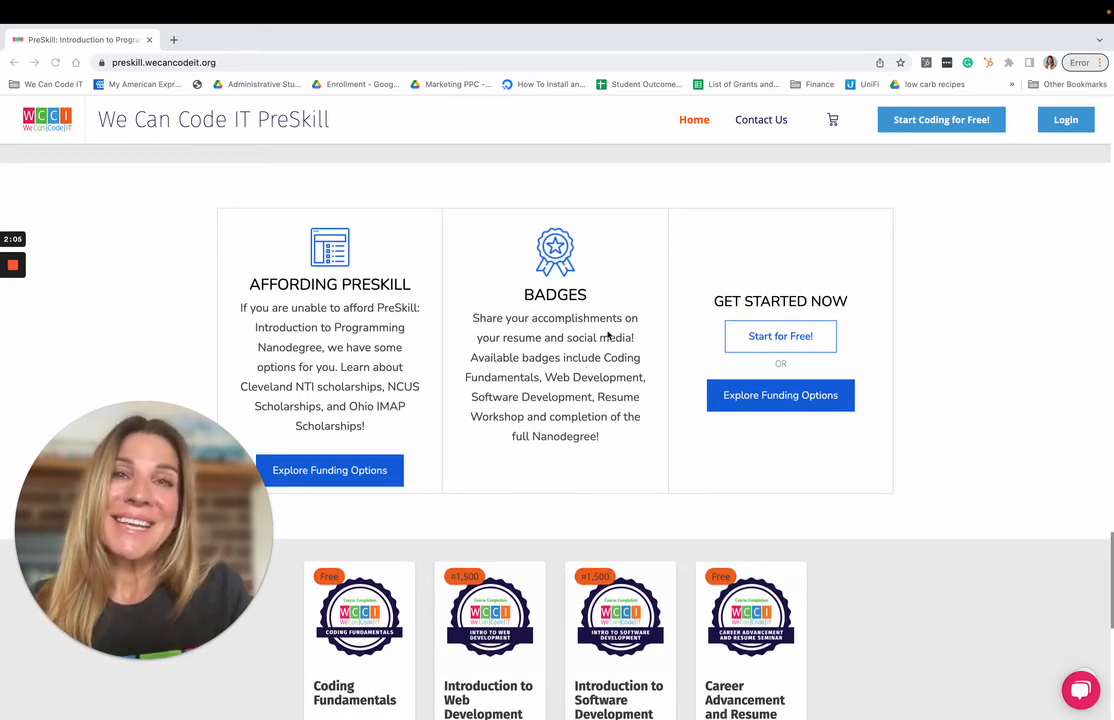
mouse_move(842, 184)
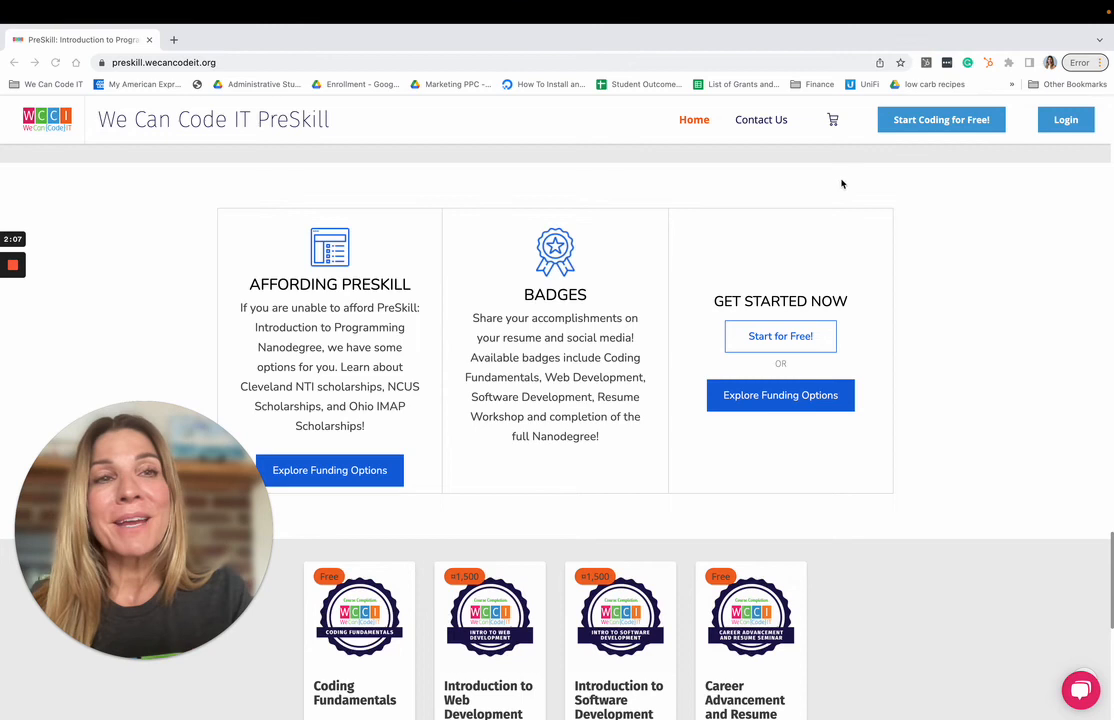